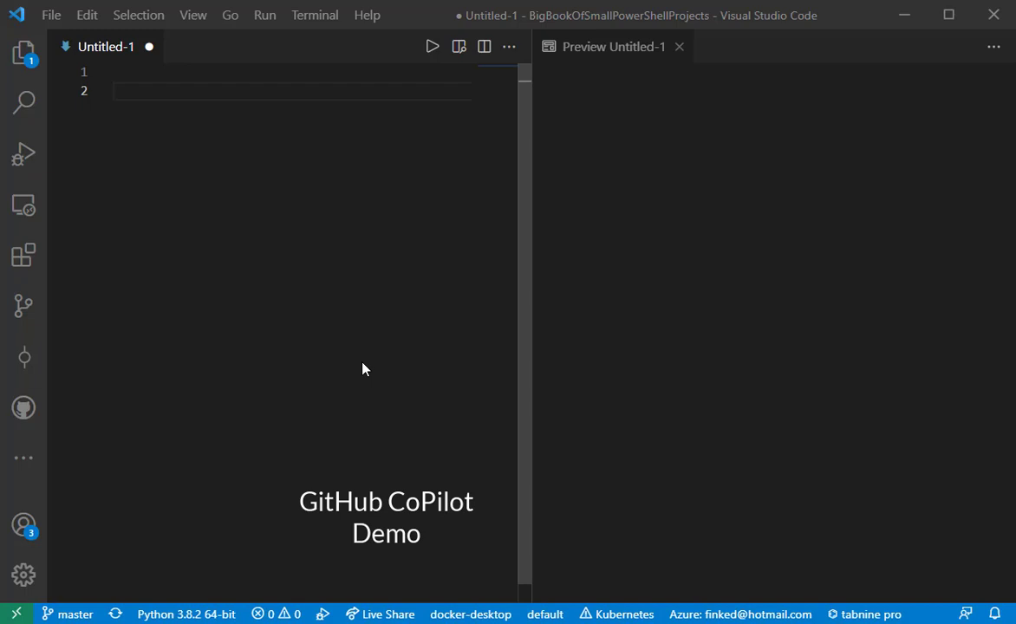
pyautogui.moveTo(202, 137)
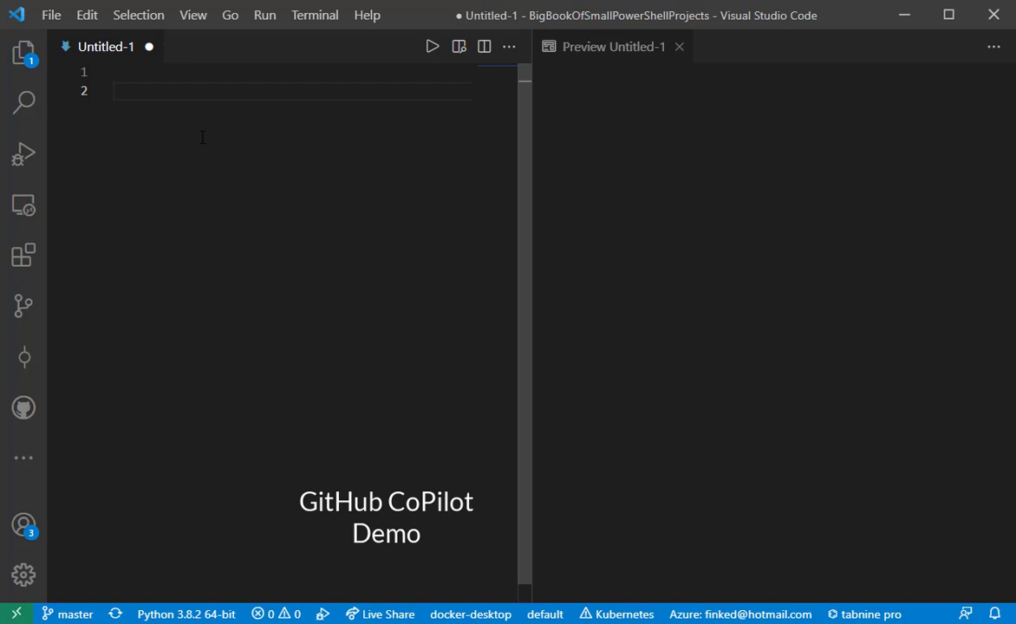
pyautogui.moveTo(237, 176)
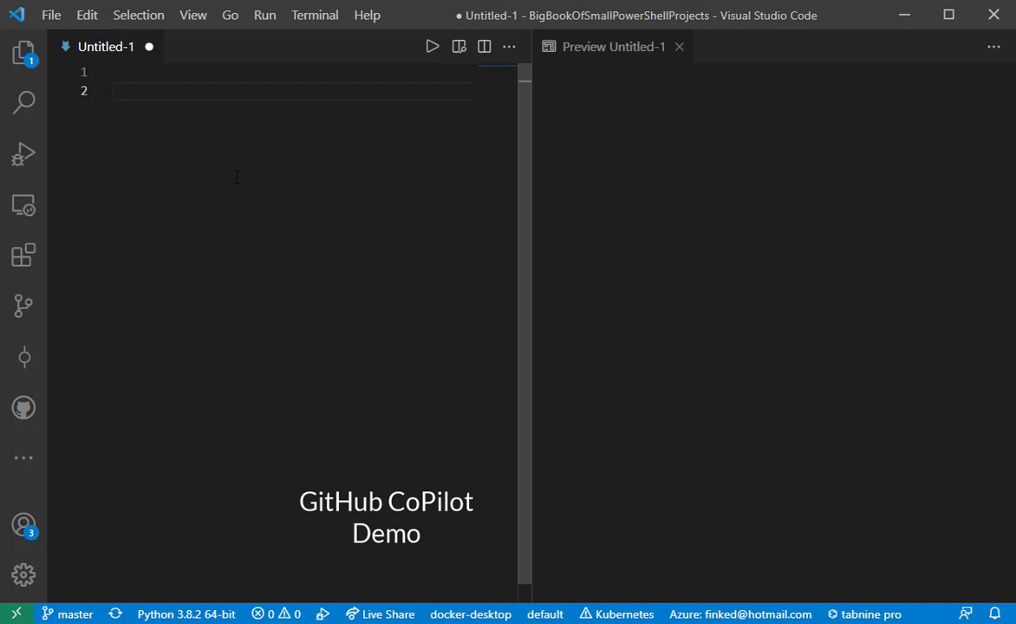
pyautogui.moveTo(665, 183)
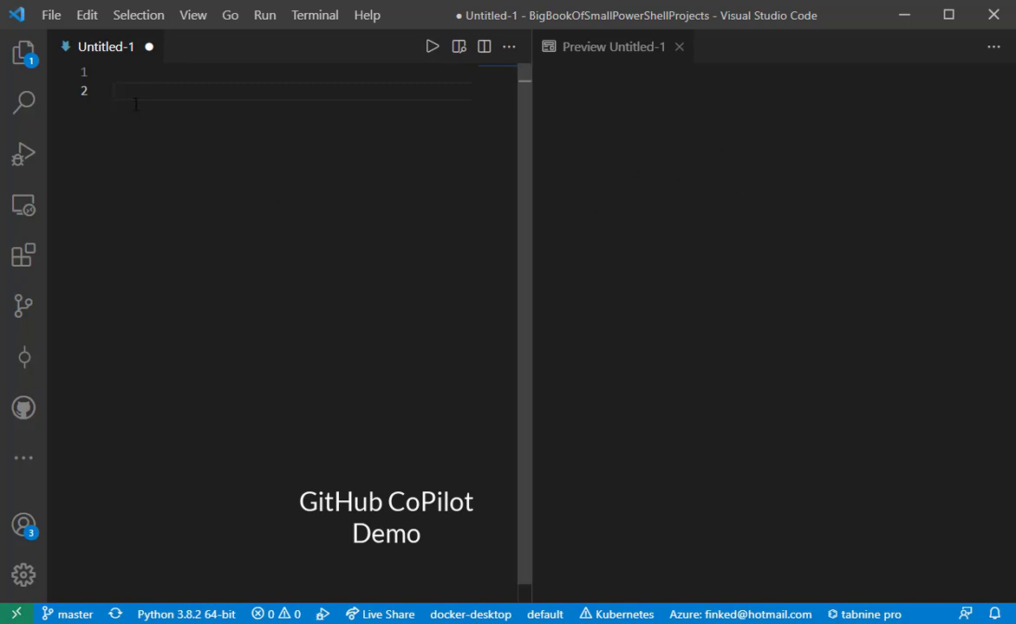
# - Add headings '# Title', '## Subtitle', '### Subsubtitle', '#### Subsubsubtitle' and start a '-' bullet
pyautogui.write('# T')
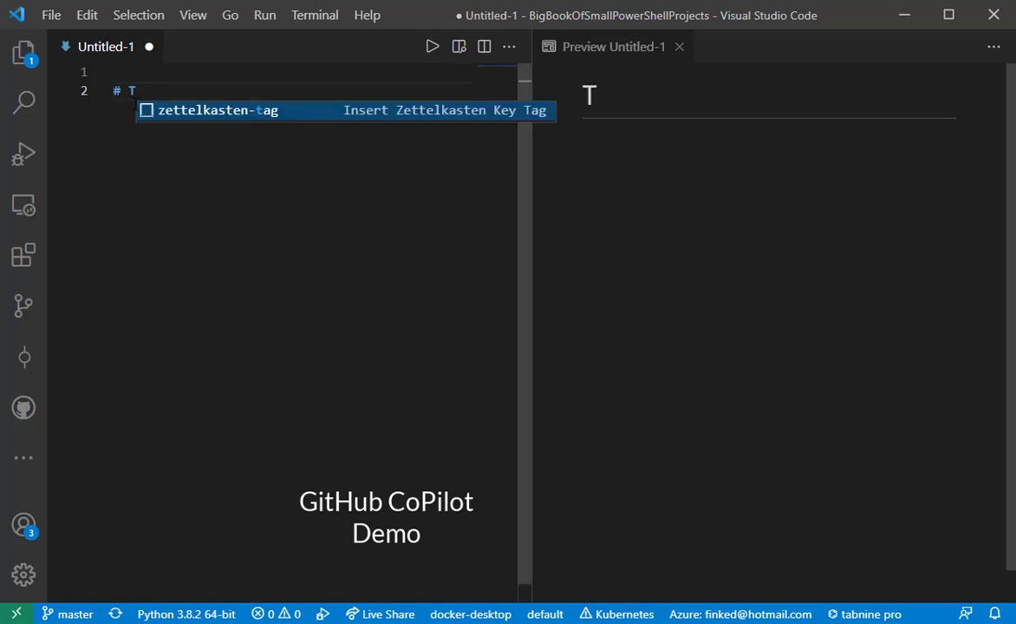
pyautogui.write('itle')
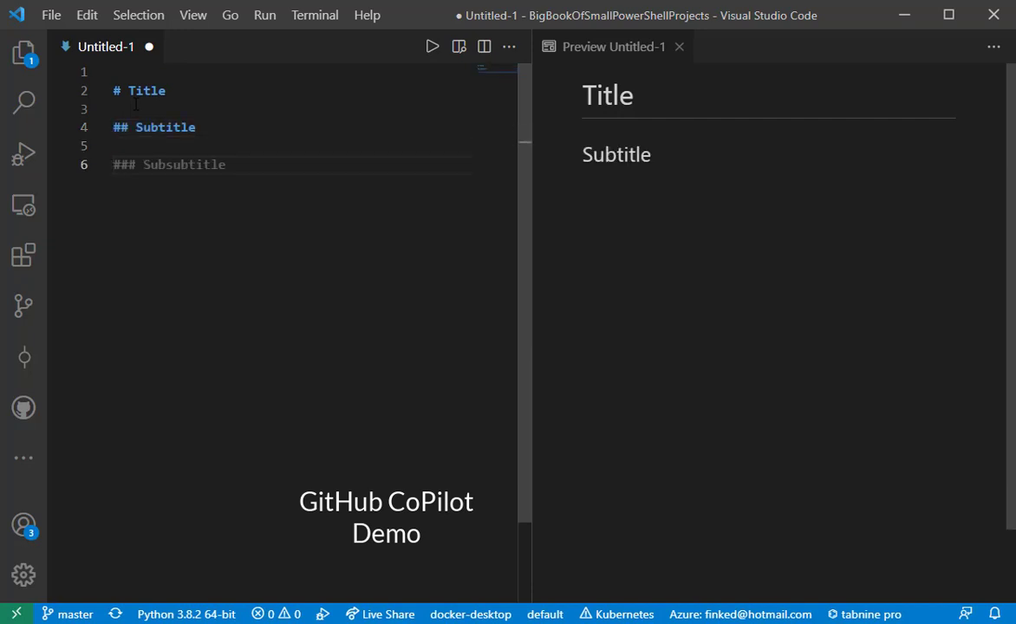
pyautogui.write('Subsubtitle')
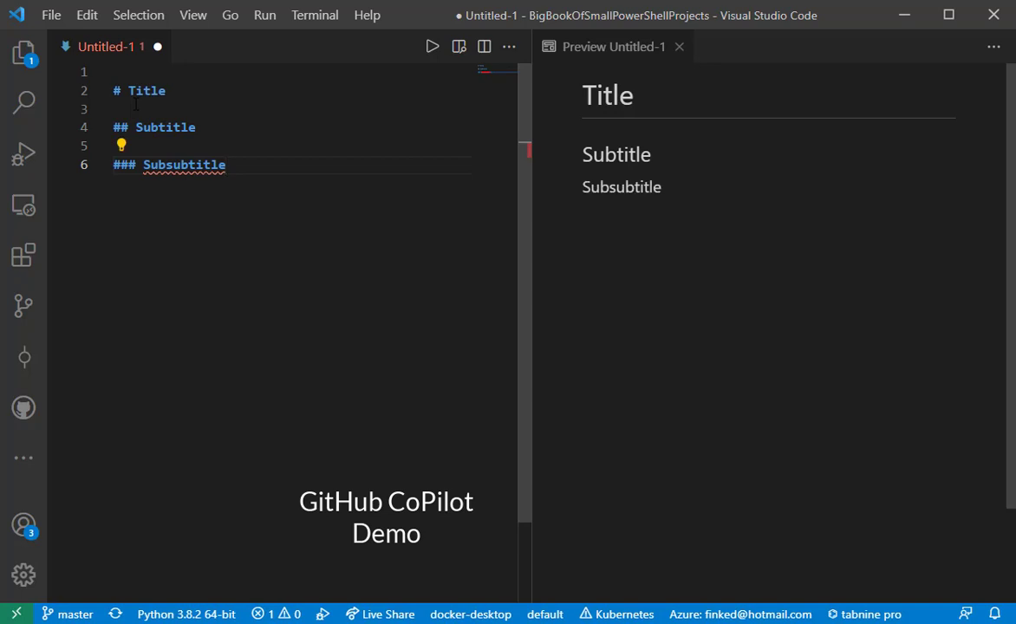
pyautogui.write('#### Subsubsubtitle')
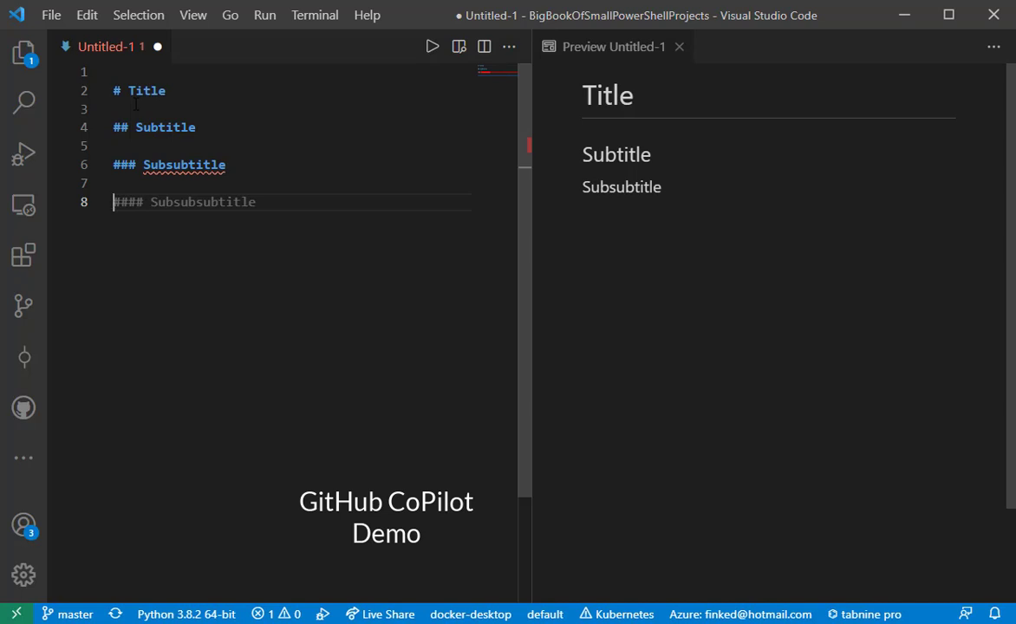
pyautogui.write('- Item')
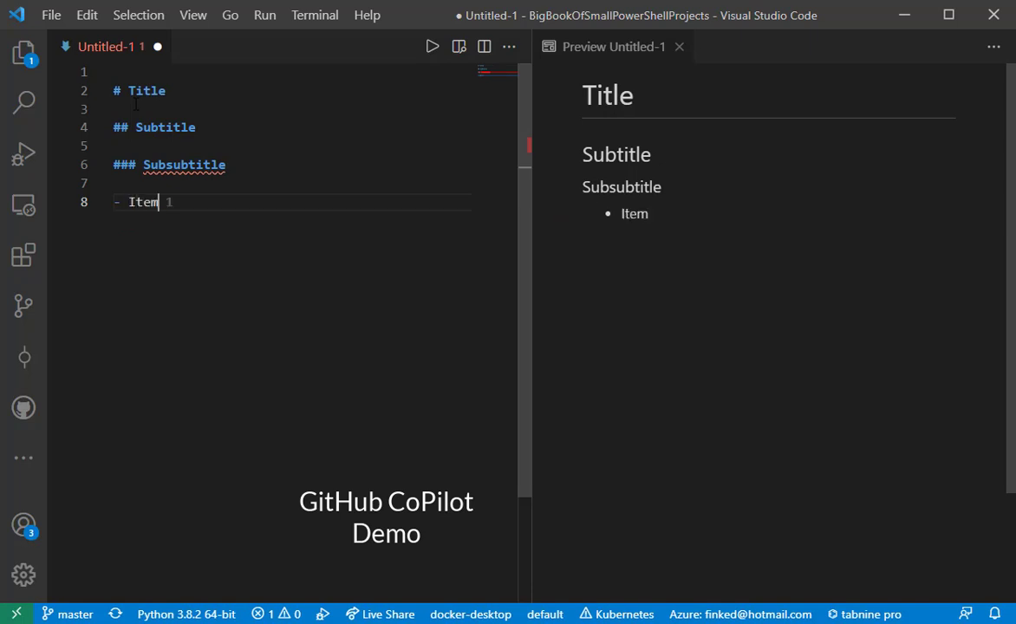
# - Accept Copilot's suggested bullet items 'Item 1', 'Item 2' and 'Item 3'
pyautogui.press('enter')
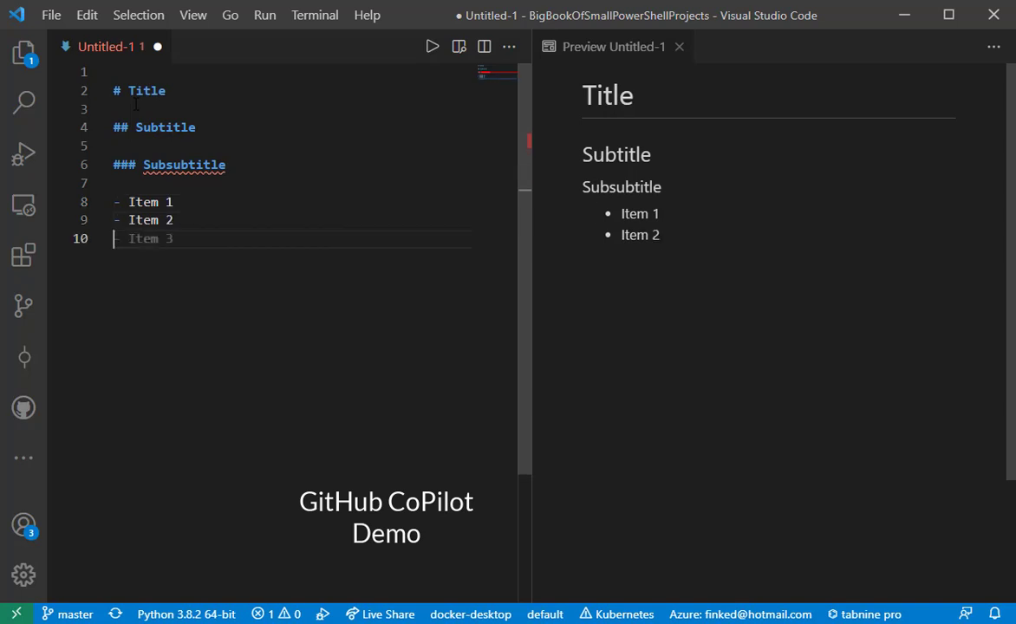
pyautogui.press('Tab')
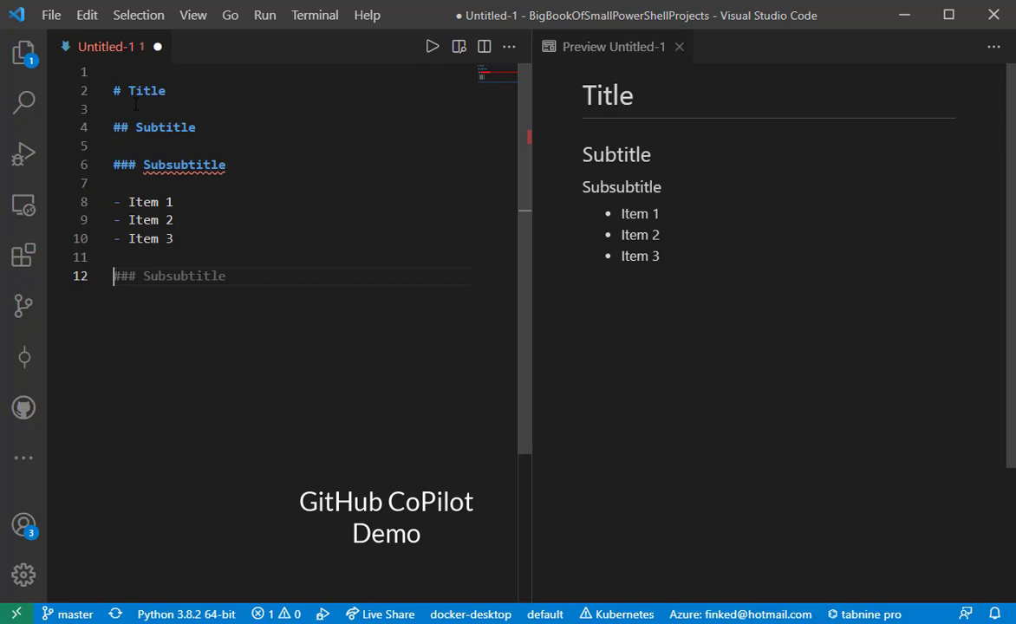
# - Write 'This is a PowerShell:' below the list, removing Copilot's extra suggested words
pyautogui.write('Th')
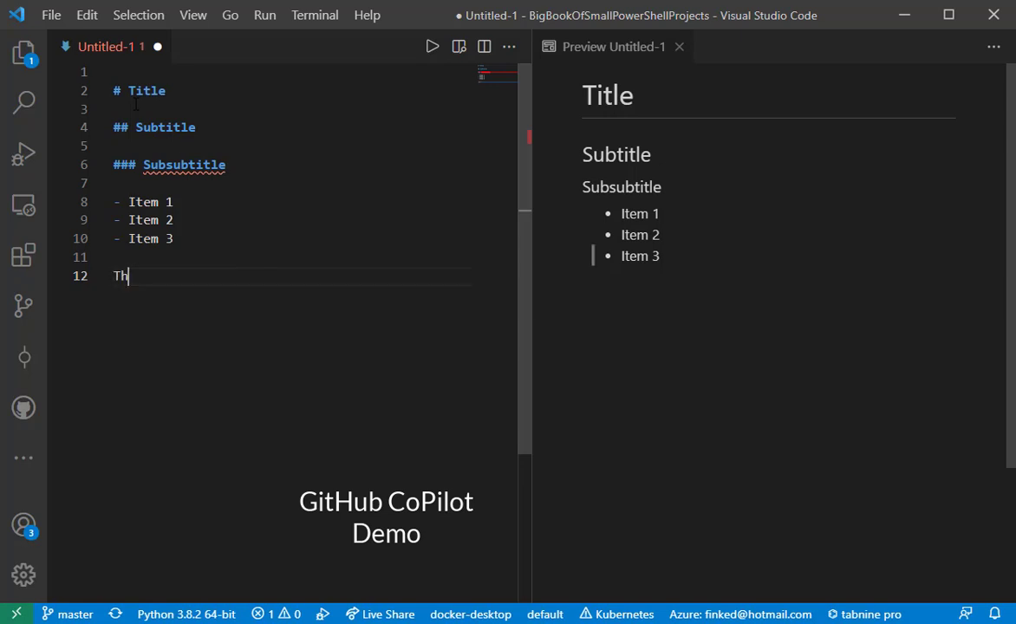
pyautogui.write('his is a PowerShell ```language')
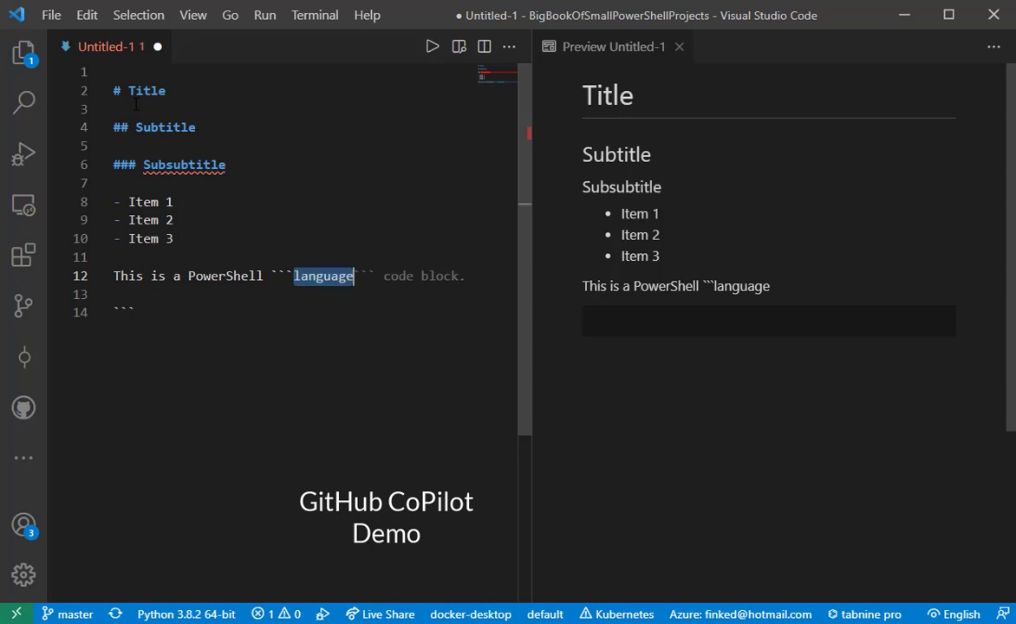
pyautogui.moveTo(294, 276); pyautogui.dragTo(465, 276)
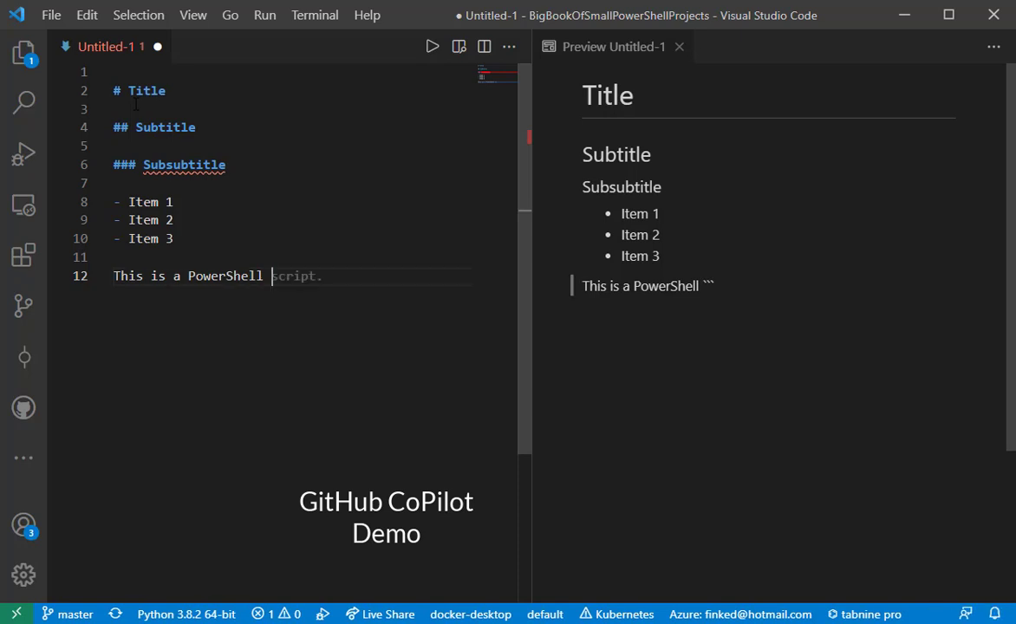
pyautogui.write(':')
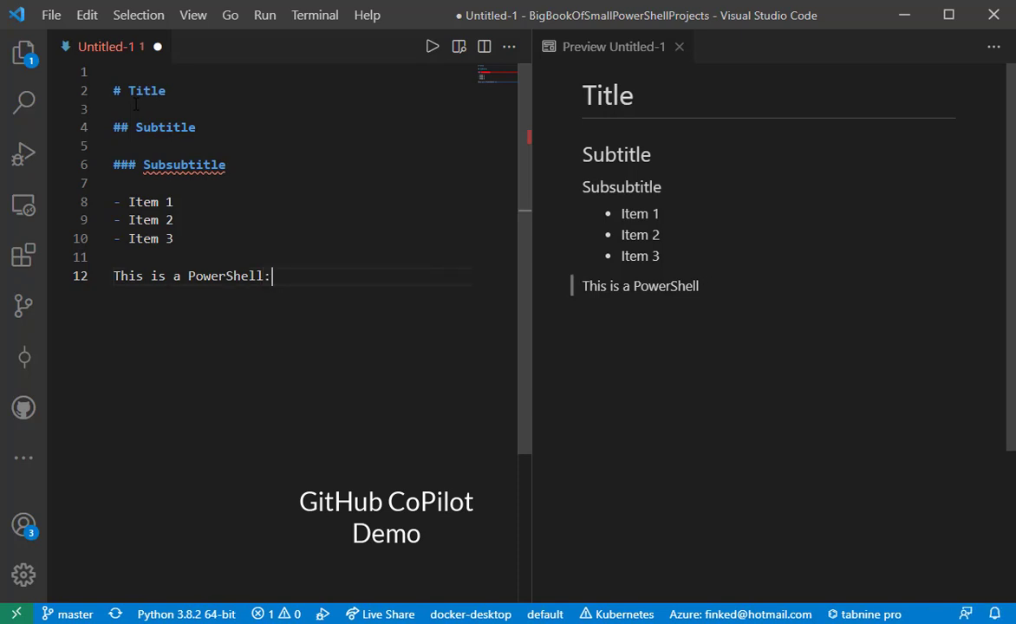
pyautogui.press('enter')
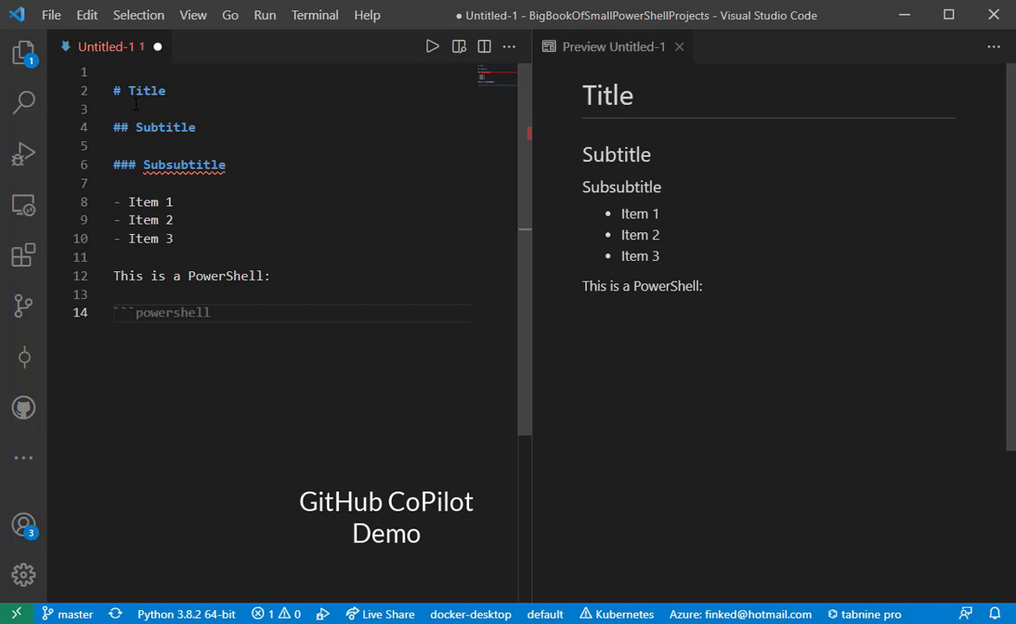
# - Enter PowerShell lines $a = 1, $b = 2, $c = $a + $b and close with ```
pyautogui.click(114, 312)
pyautogui.write('#PS')
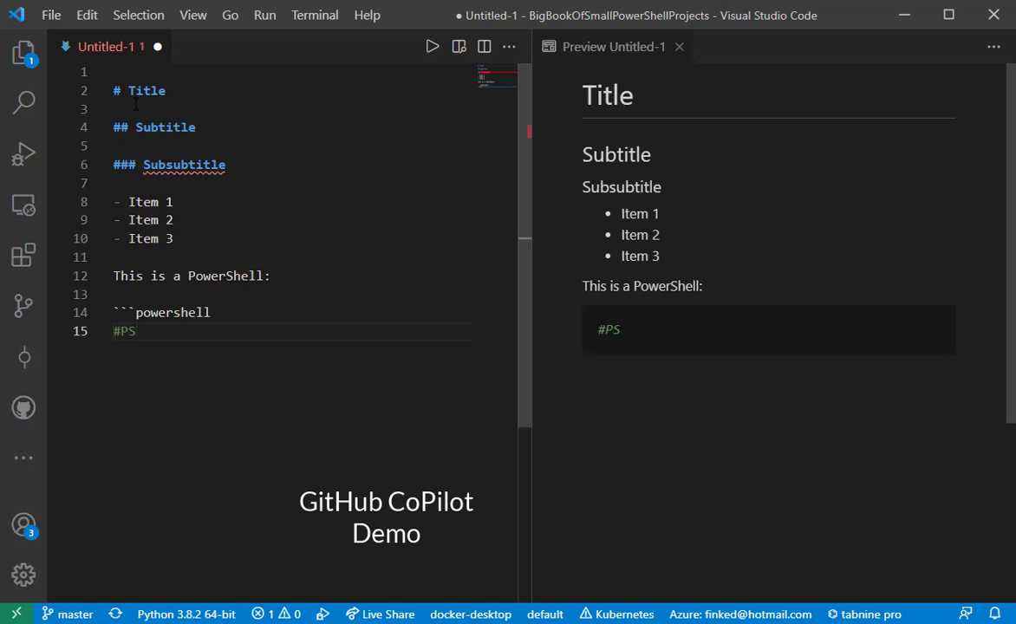
pyautogui.write('$a = 1')
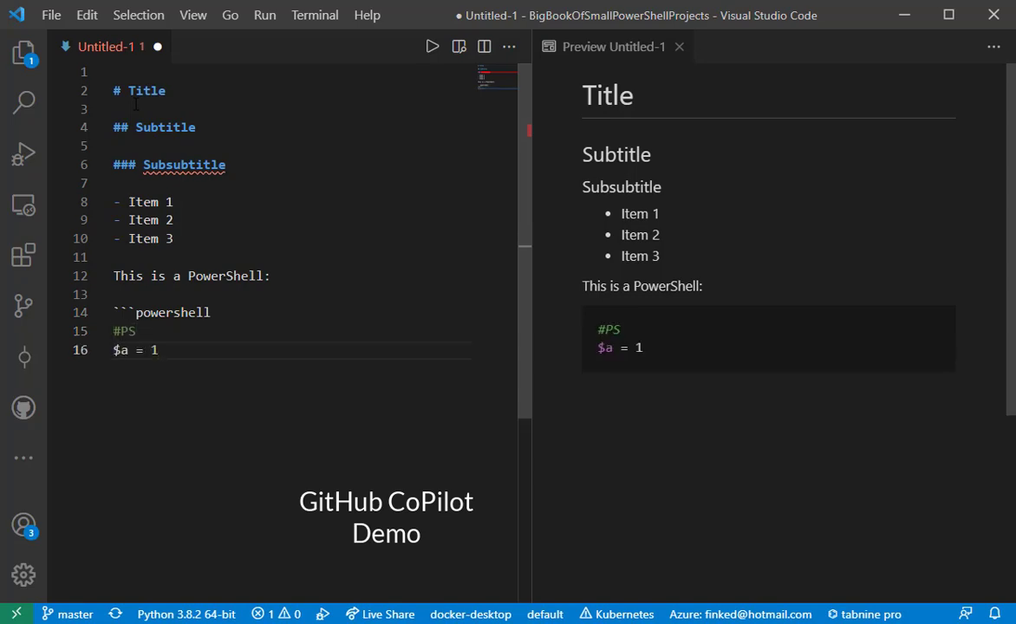
pyautogui.write('$b = 2')
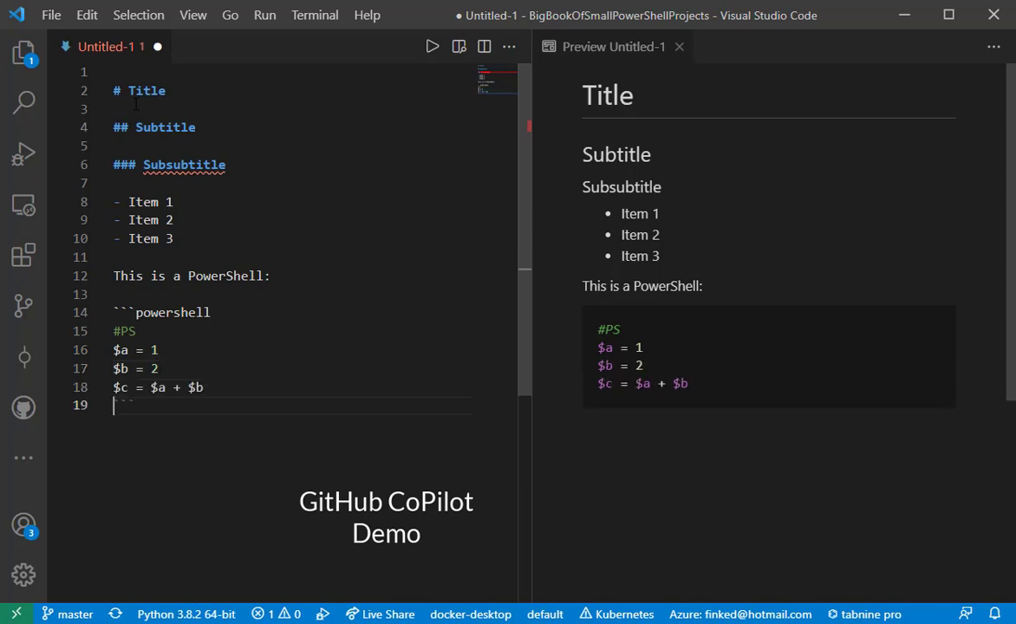
pyautogui.write('```')
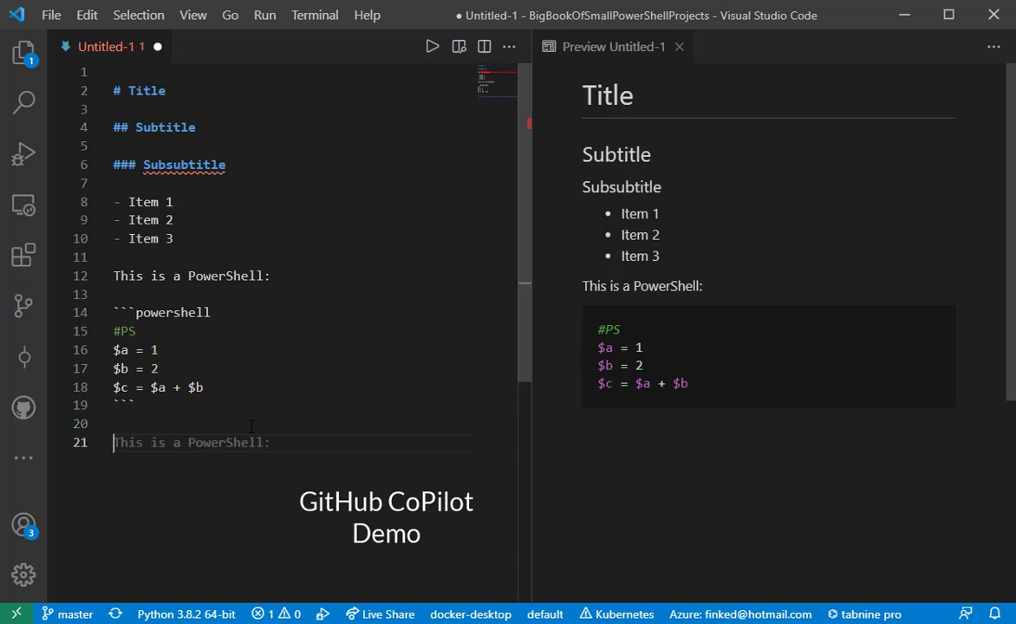
# - Change the caption to 'This is a Python:' and add a #Py block assigning a = 1, b = 2, c = a + b
pyautogui.doubleClick(225, 443)
pyautogui.write('This is a Pth:')
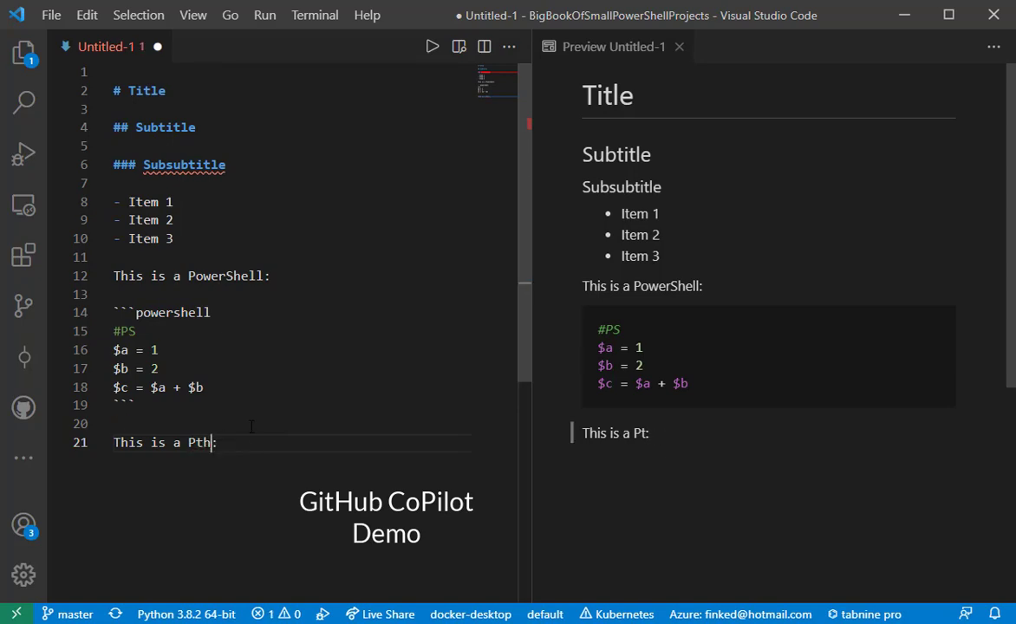
pyautogui.write('ython')
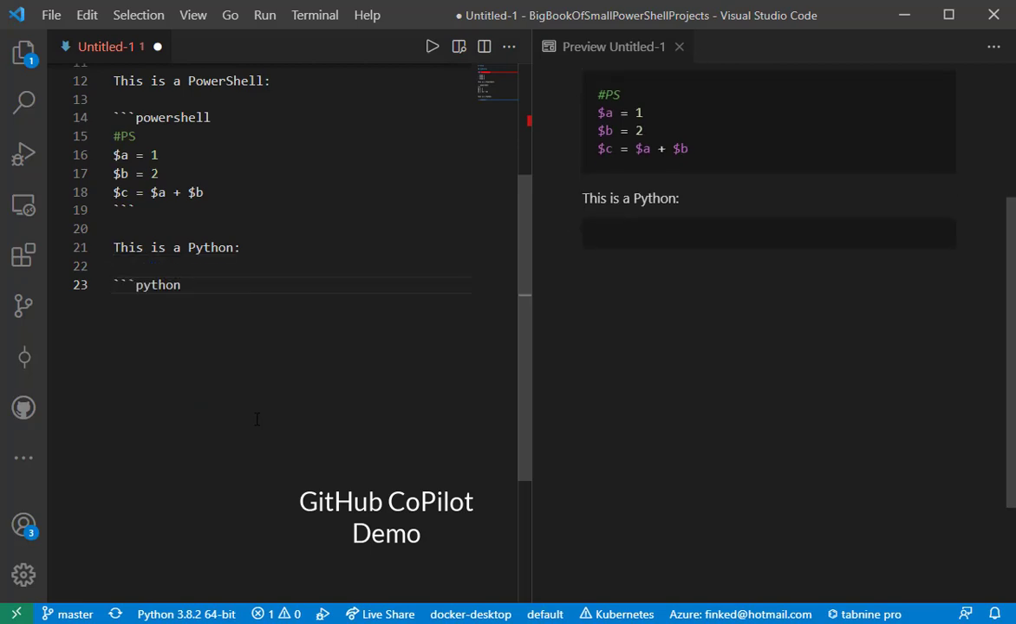
pyautogui.write('#Py')
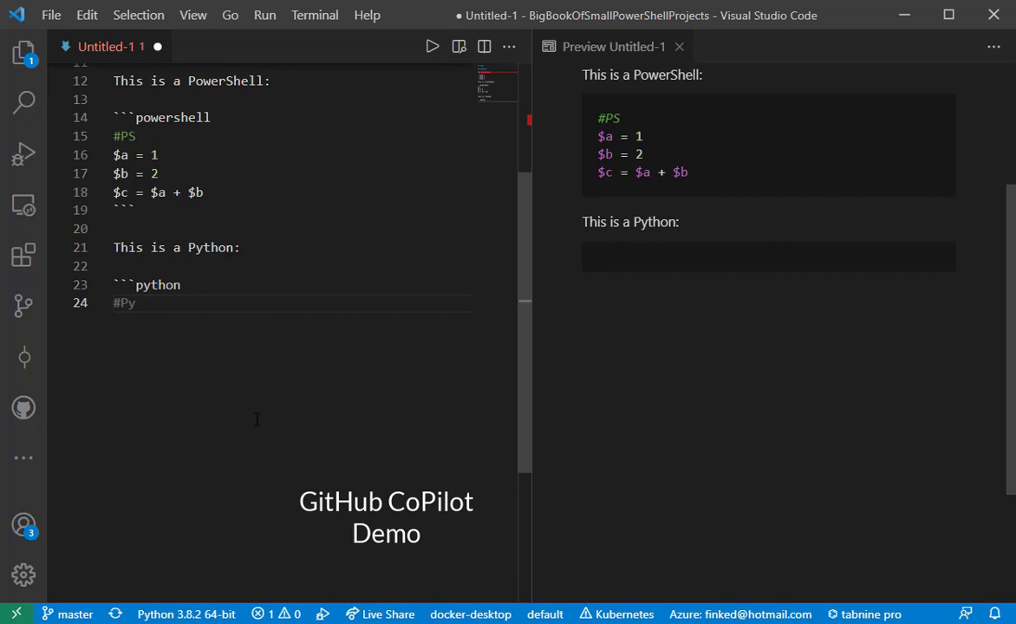
pyautogui.write('a = 1')
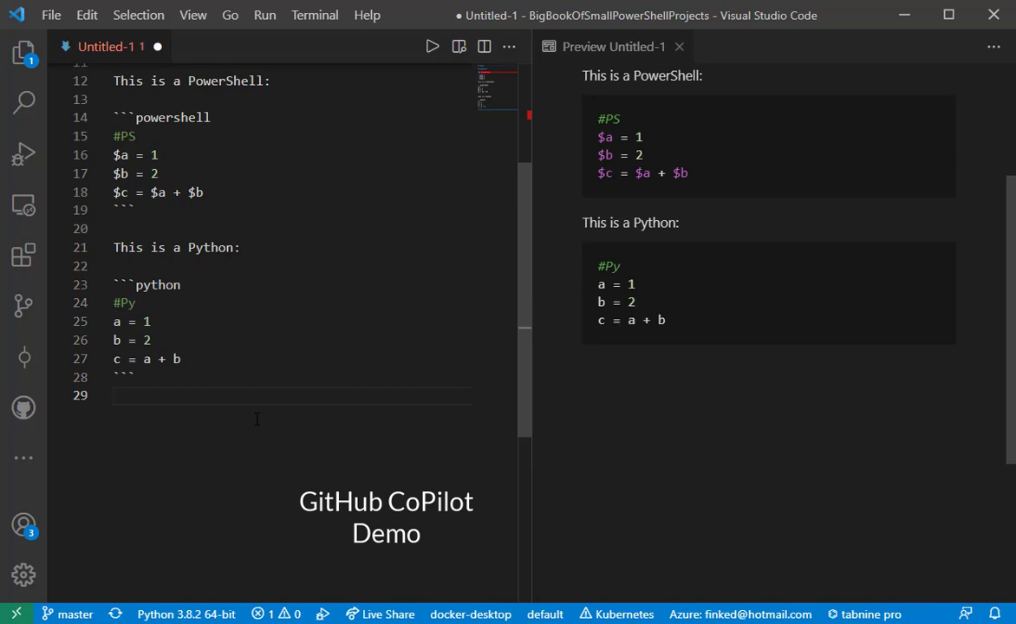
pyautogui.press('Enter')
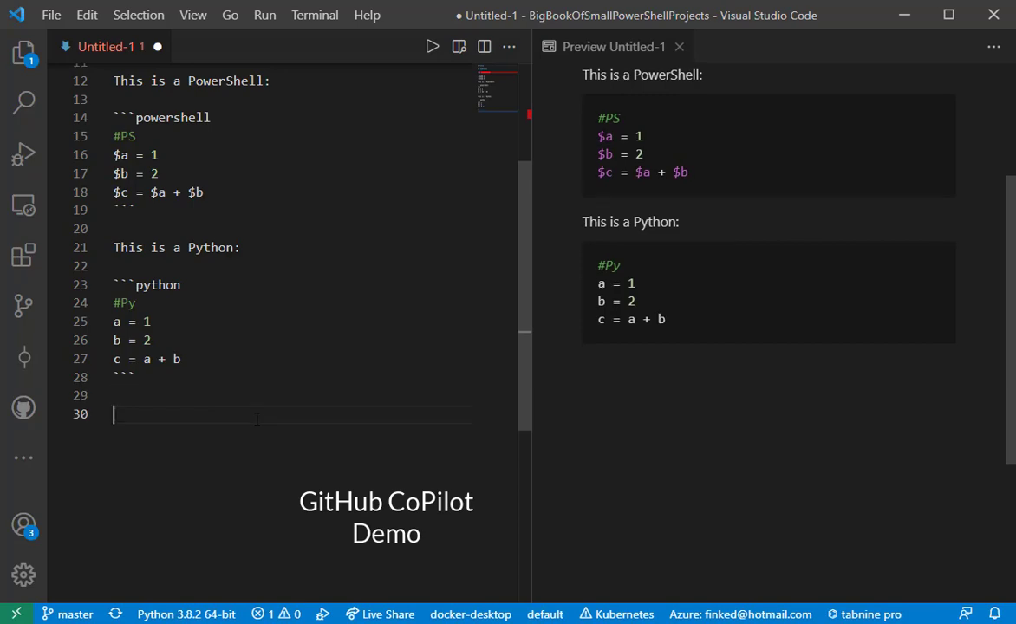
# - Add a 'This is a TypeScript:' caption and a //Ts block with let a, b, c assignments
pyautogui.write('This is a C#:')
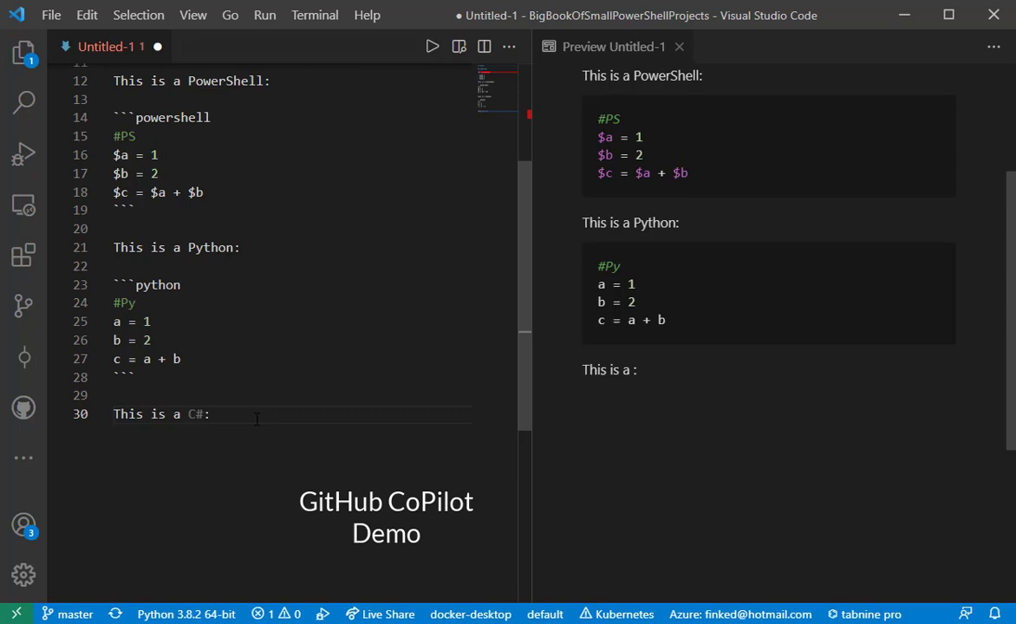
pyautogui.write('TypeScript')
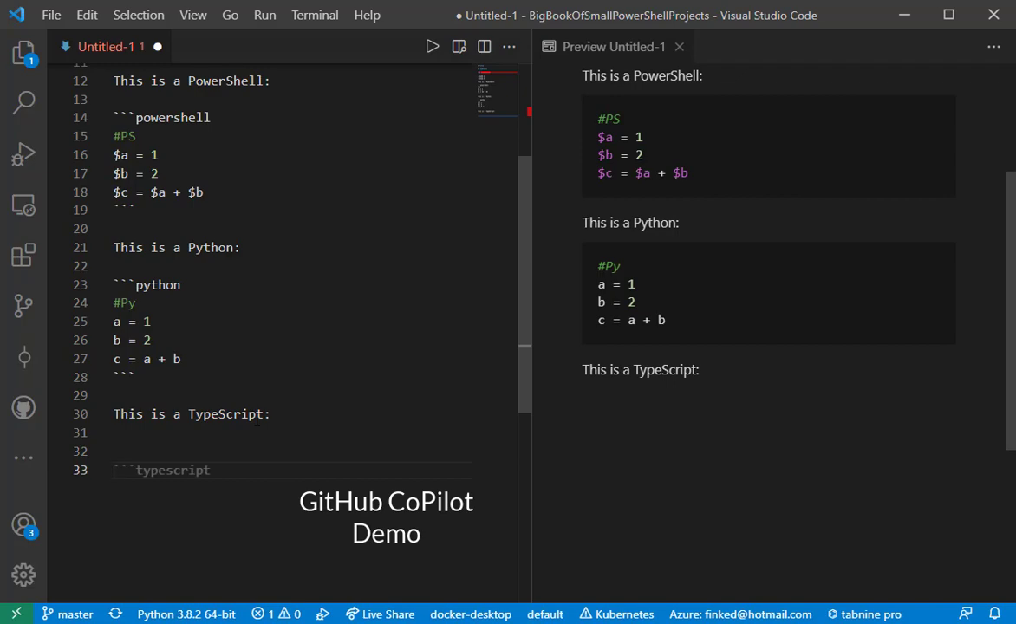
pyautogui.write('//Ts')
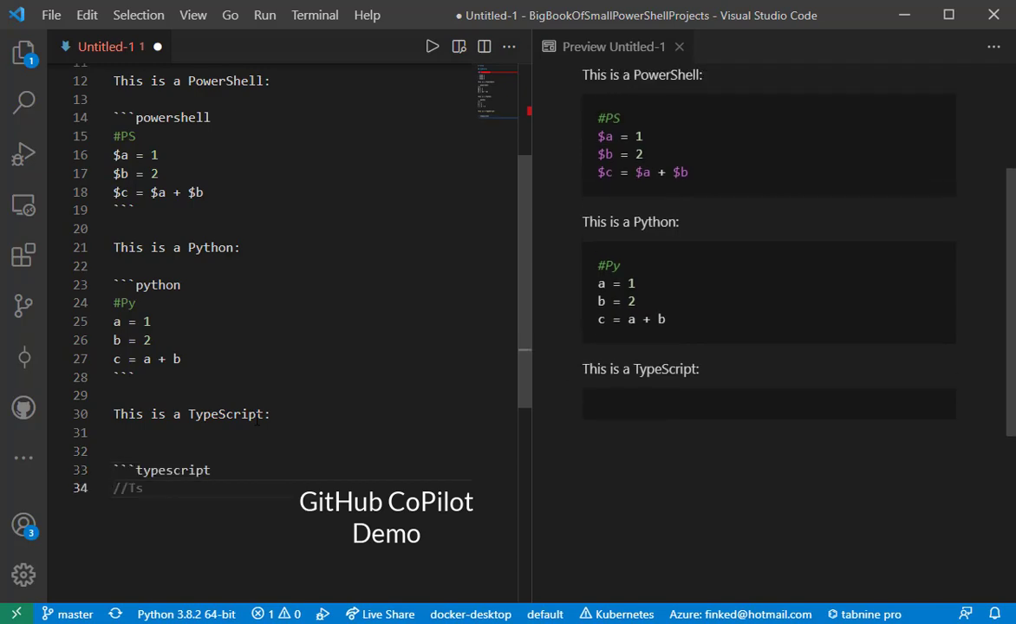
pyautogui.scroll(-3)
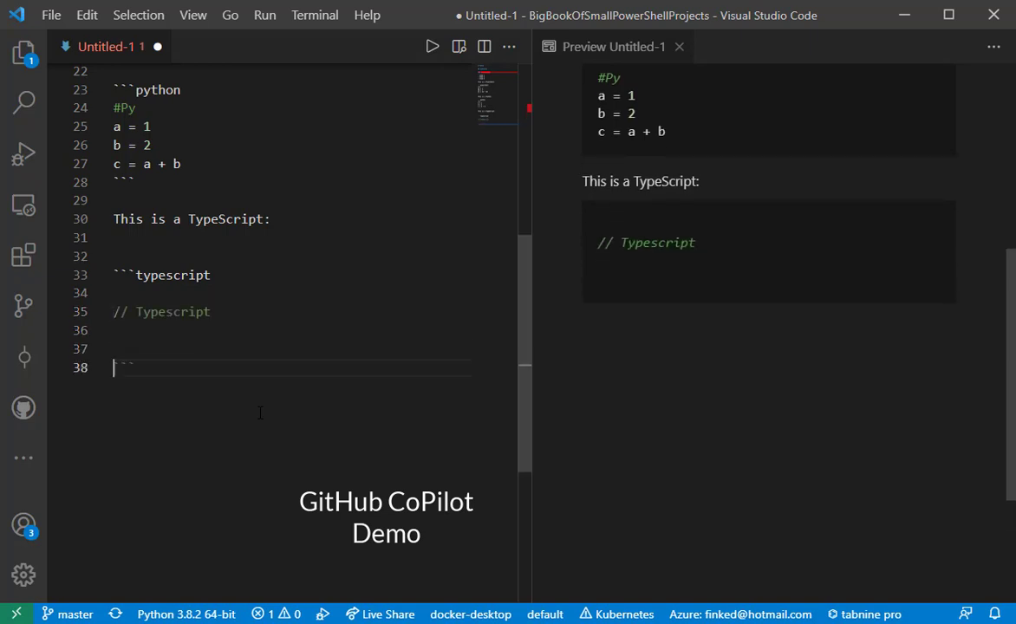
pyautogui.write('let a = 1;')
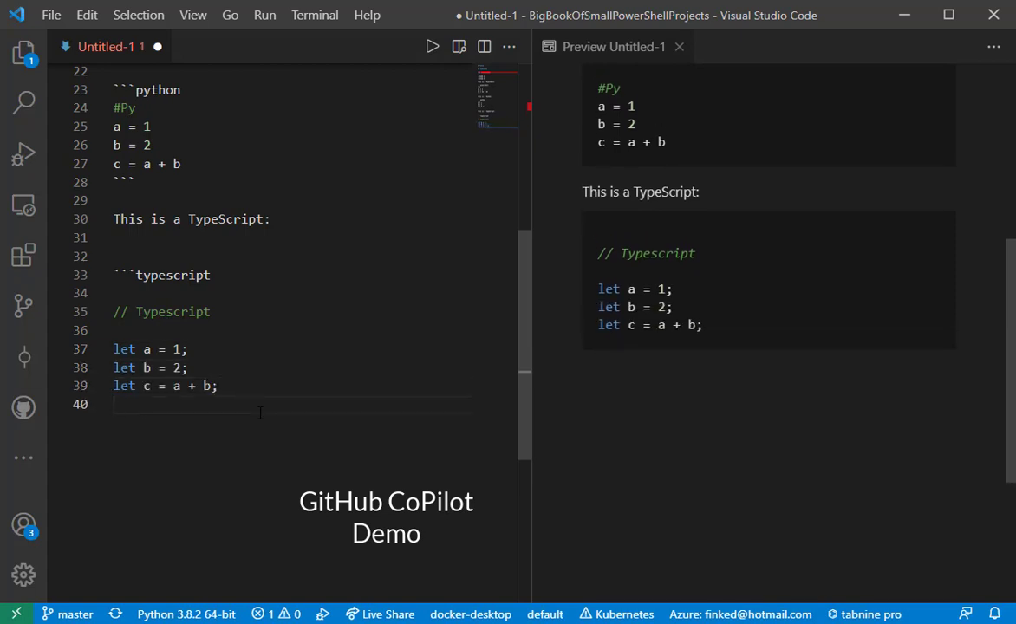
pyautogui.write('```')
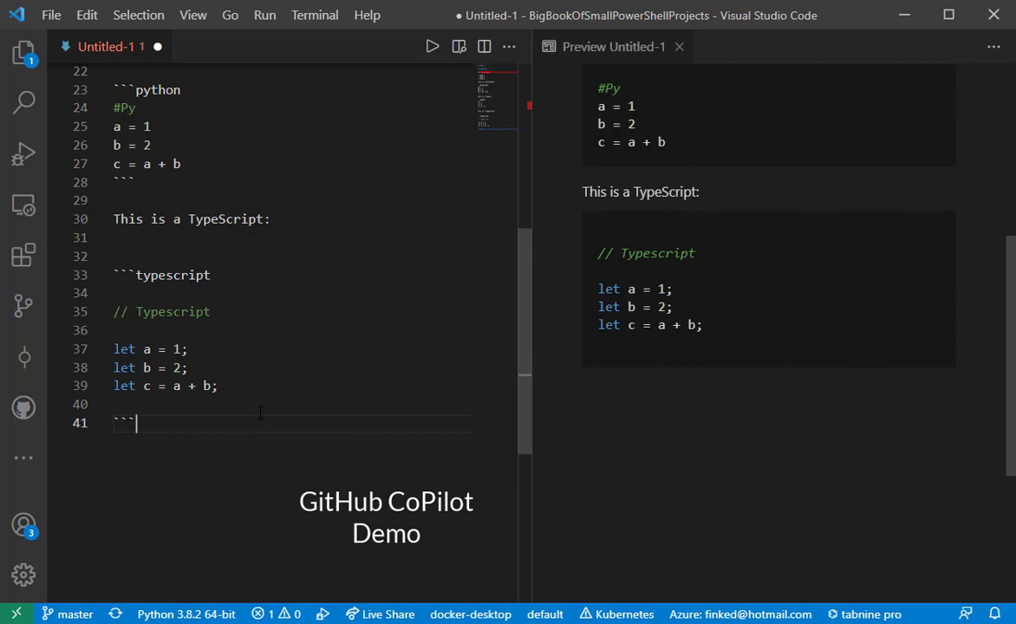
pyautogui.scroll(3)
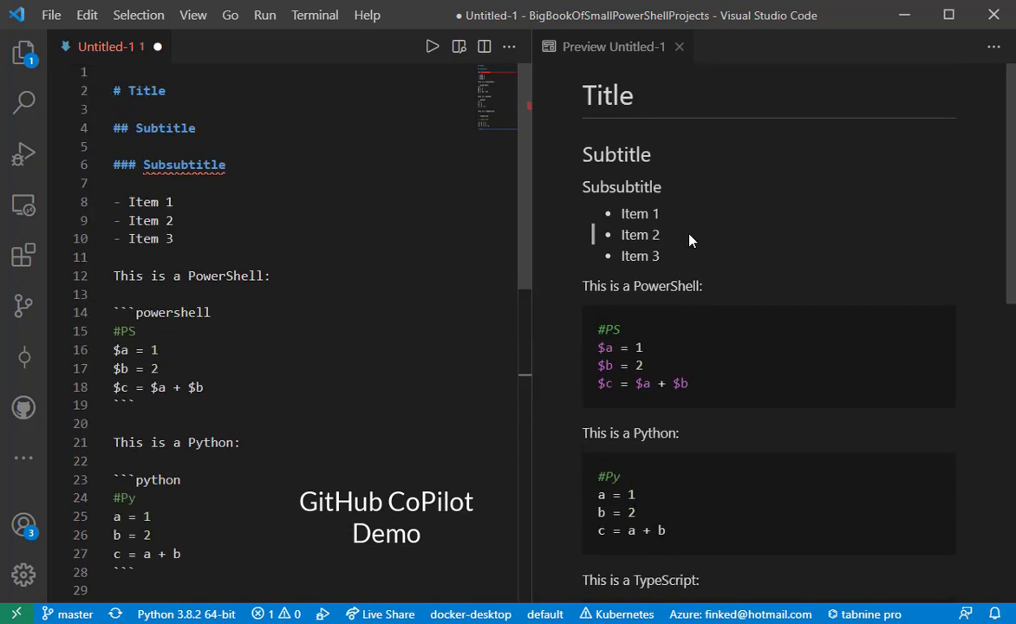
pyautogui.scroll(-3)
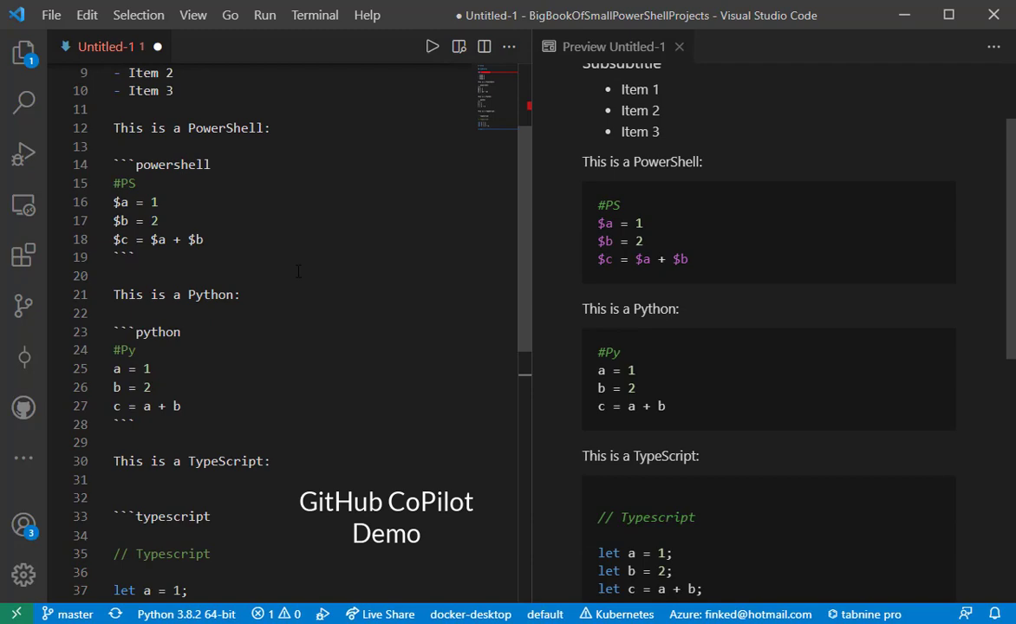